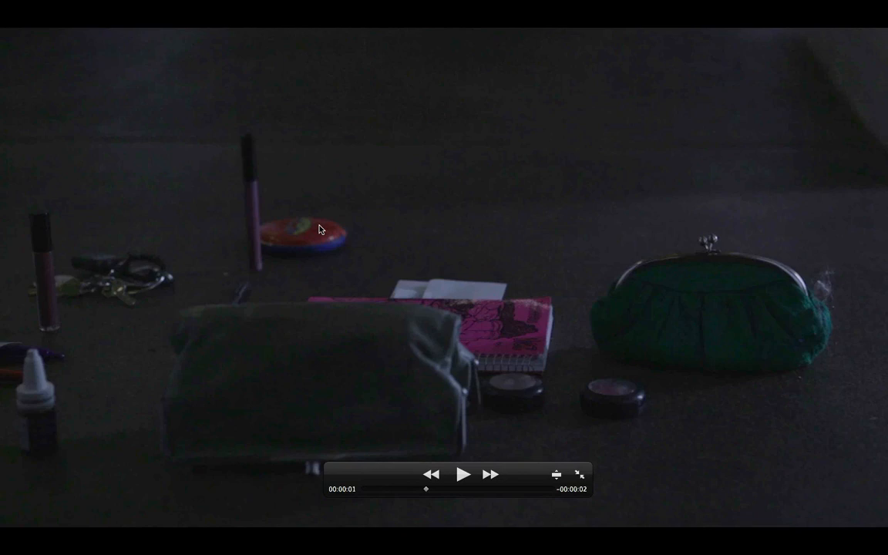
mouse_move(302, 238)
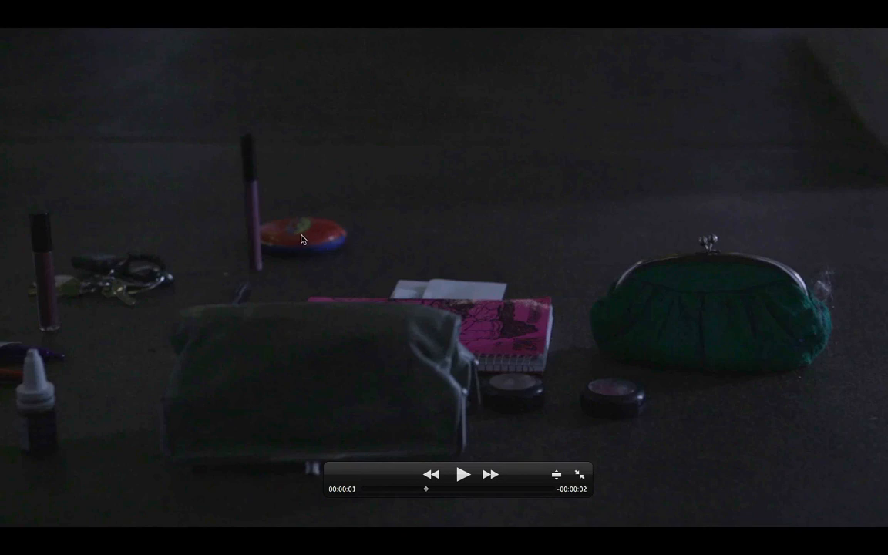
mouse_move(321, 236)
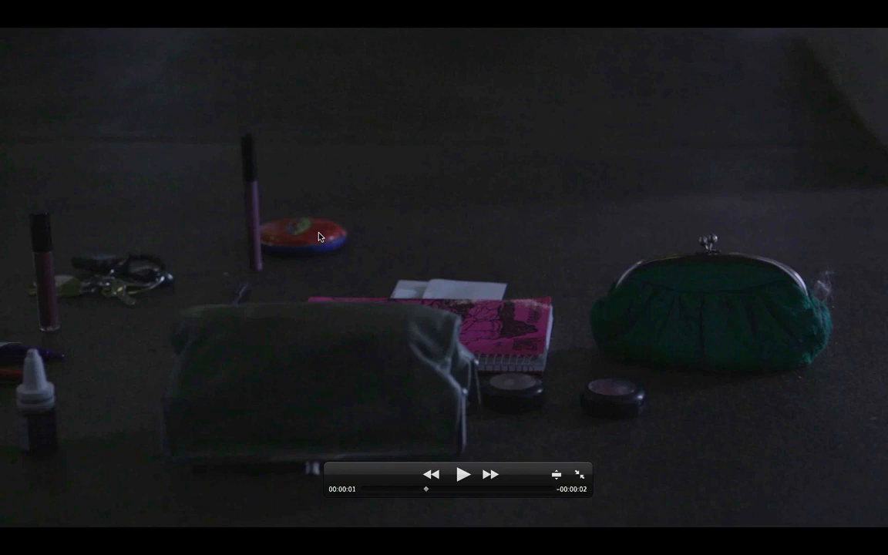
mouse_move(291, 237)
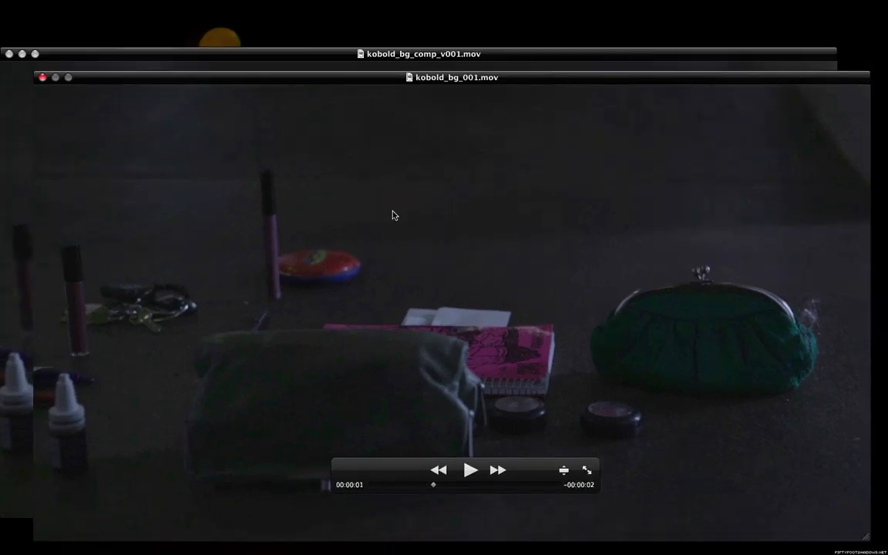
Bring kobold_bg_comp_v001.mov in front of kobold_bg_001.mov to compare the two clips.
left_click(43, 77)
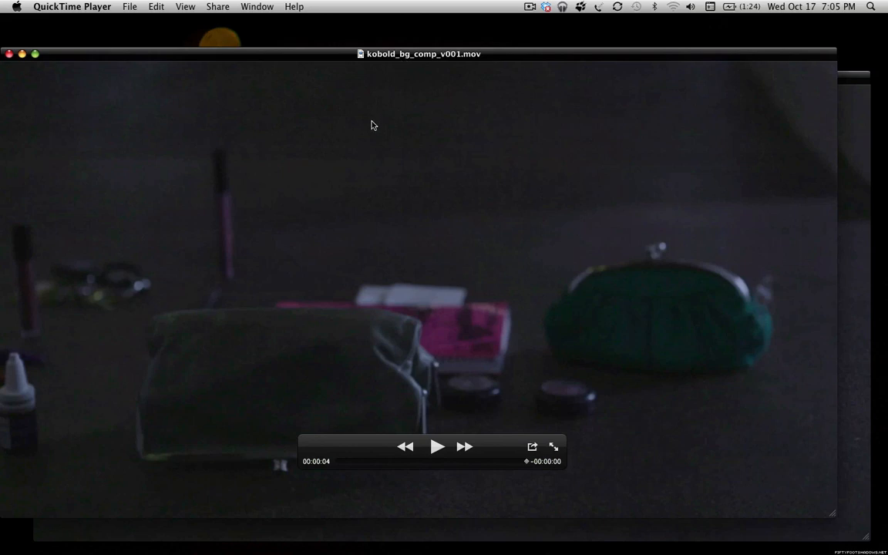
left_click(437, 447)
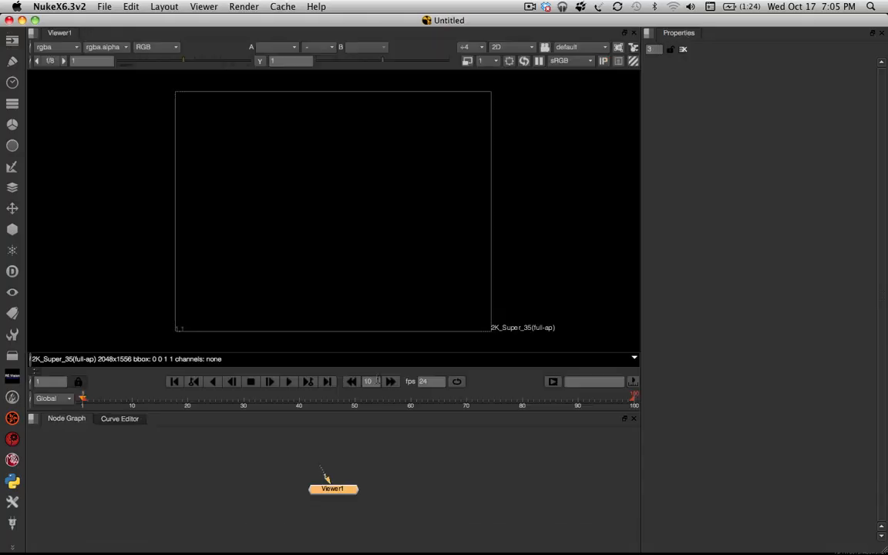
mouse_move(399, 460)
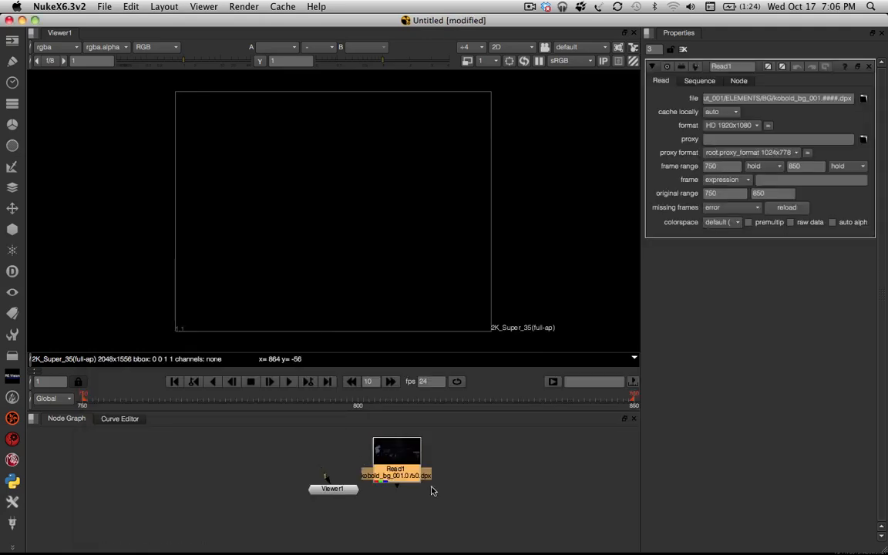
Set the project LUT so log files use a linear lookup, then close the settings panels.
left_click(721, 222)
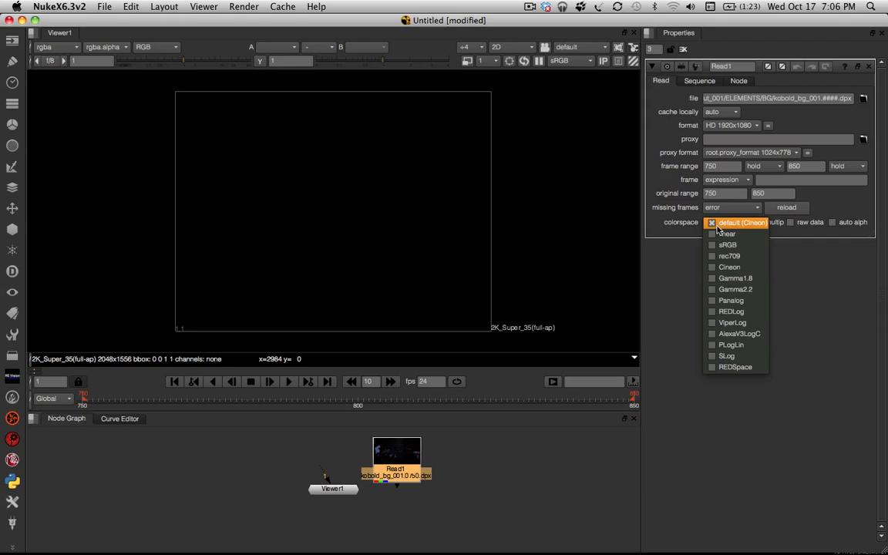
left_click(726, 234)
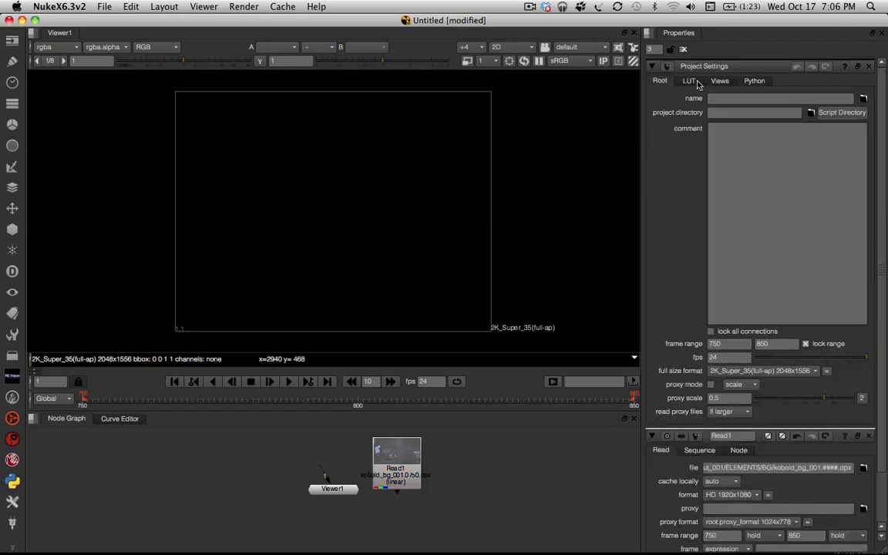
left_click(688, 80)
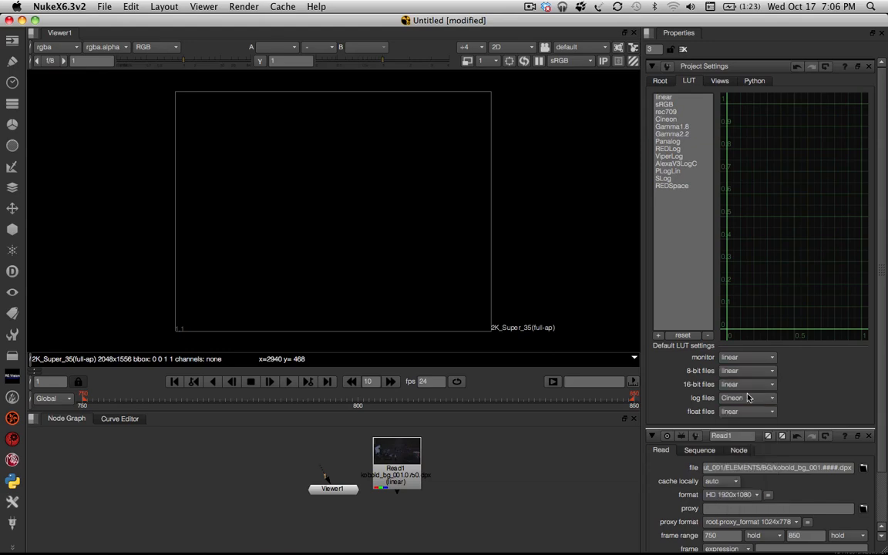
left_click(563, 60)
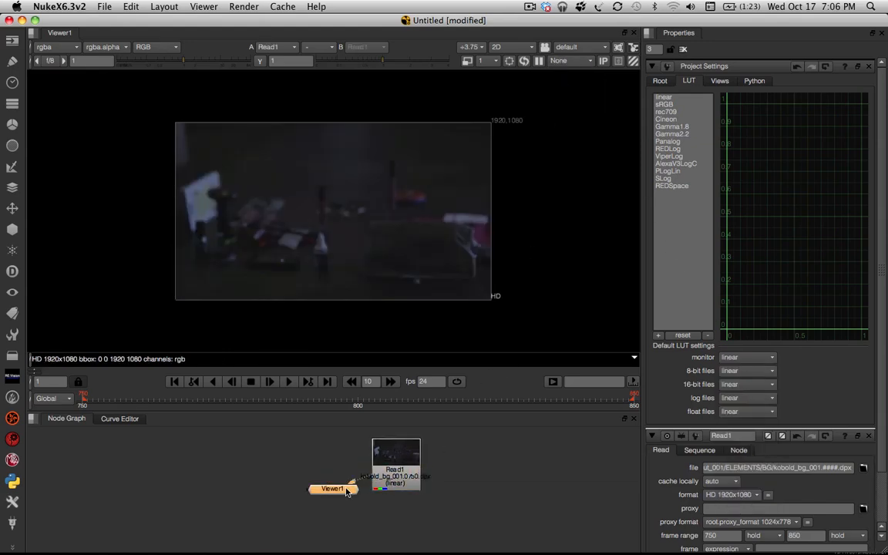
left_click(659, 80)
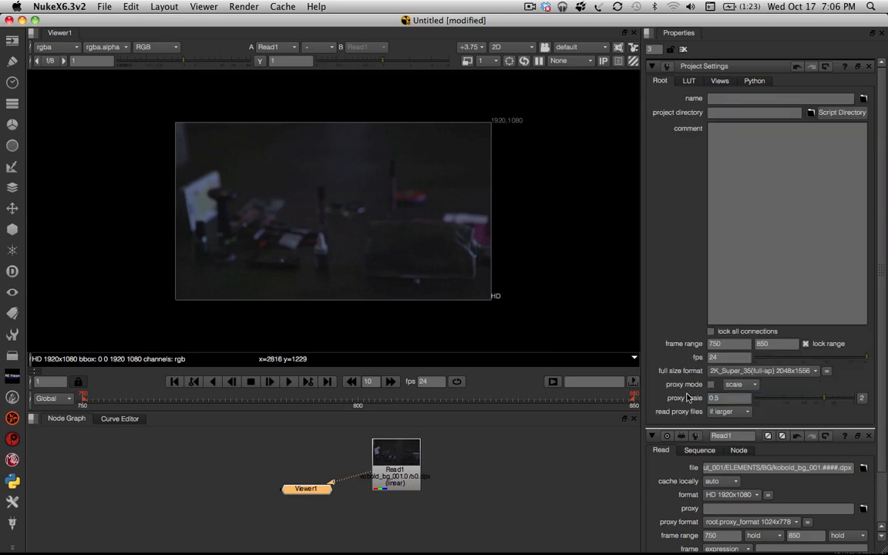
left_click(758, 370)
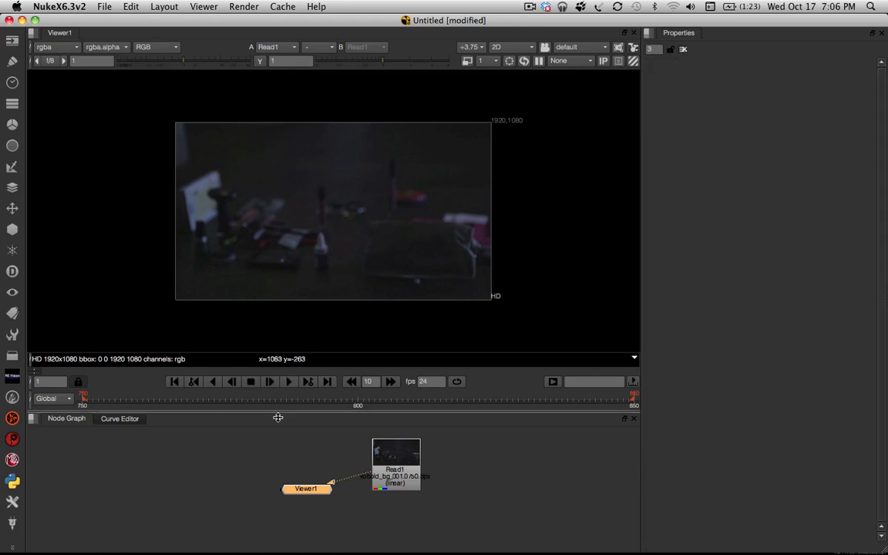
Add a Tracker after Read1, place track1 on a feature and track it forward through the shot.
left_click(395, 474)
type("tracker")
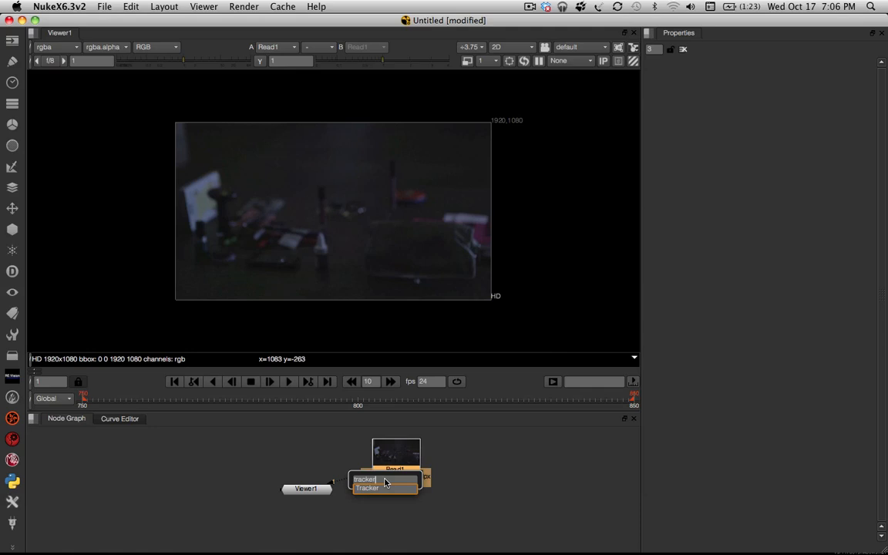
left_click(367, 477)
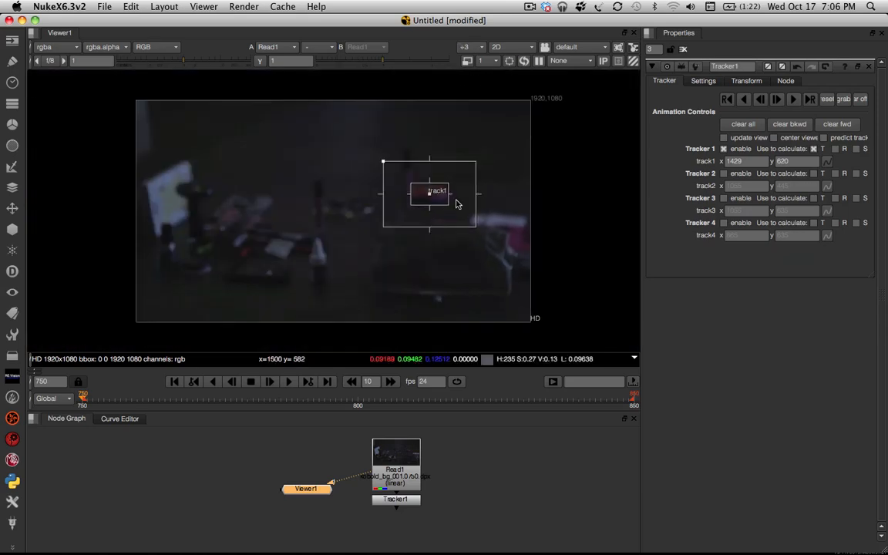
left_click(792, 98)
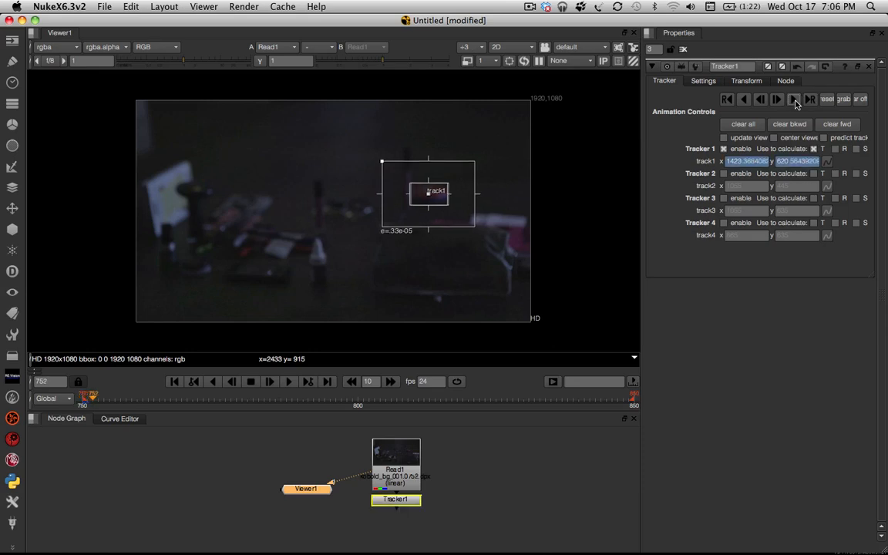
left_click(776, 99)
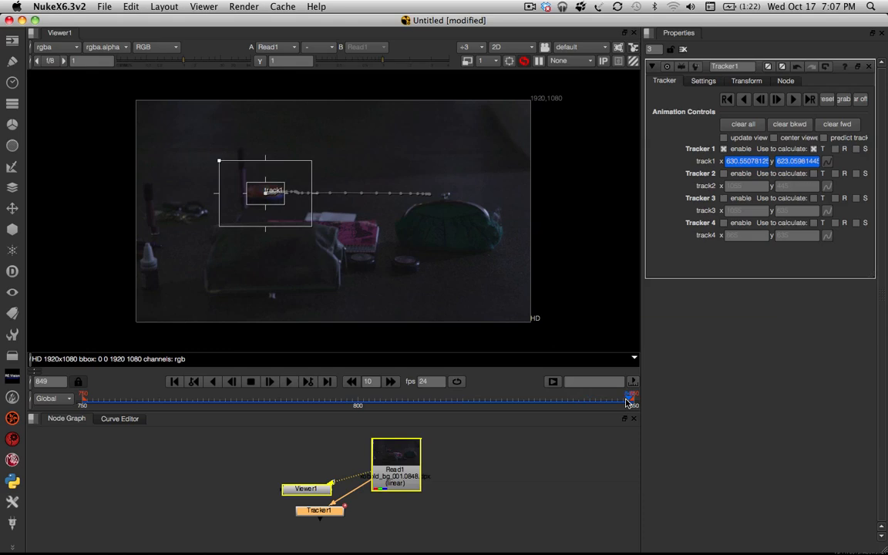
left_click_drag(319, 509, 274, 524)
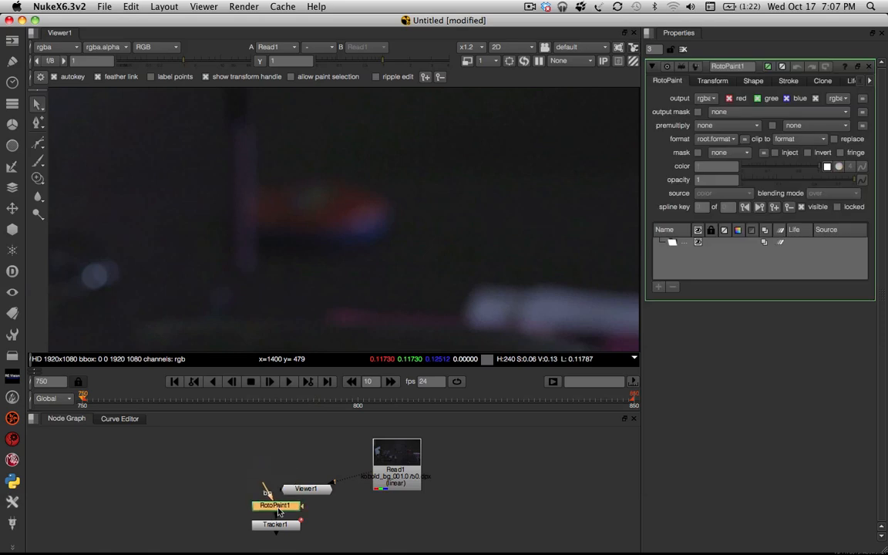
mouse_move(299, 253)
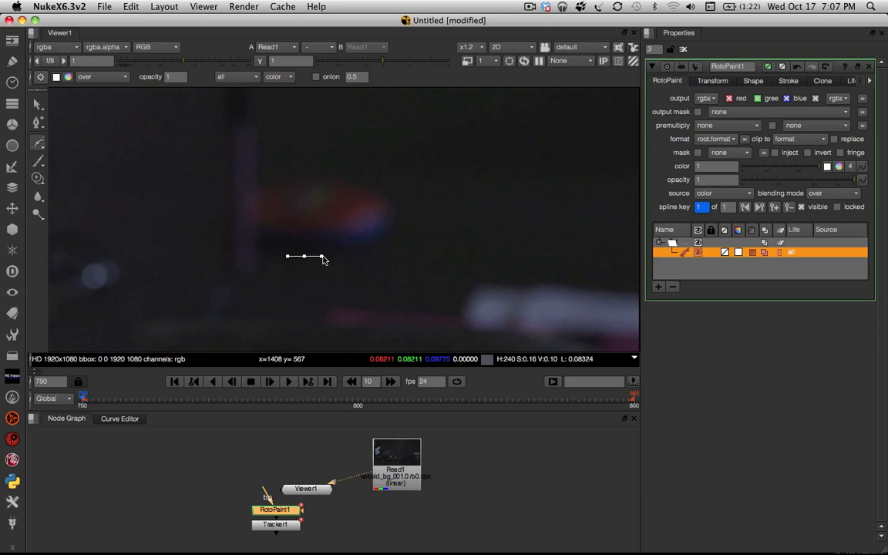
Draw a closed Bezier roto shape around the makeup case in the Viewer.
left_click_drag(324, 256, 389, 241)
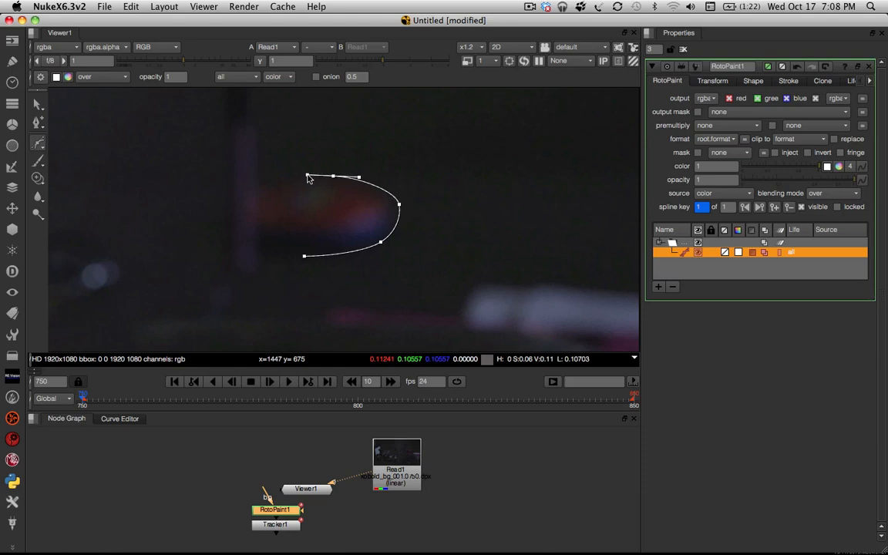
left_click_drag(307, 175, 259, 187)
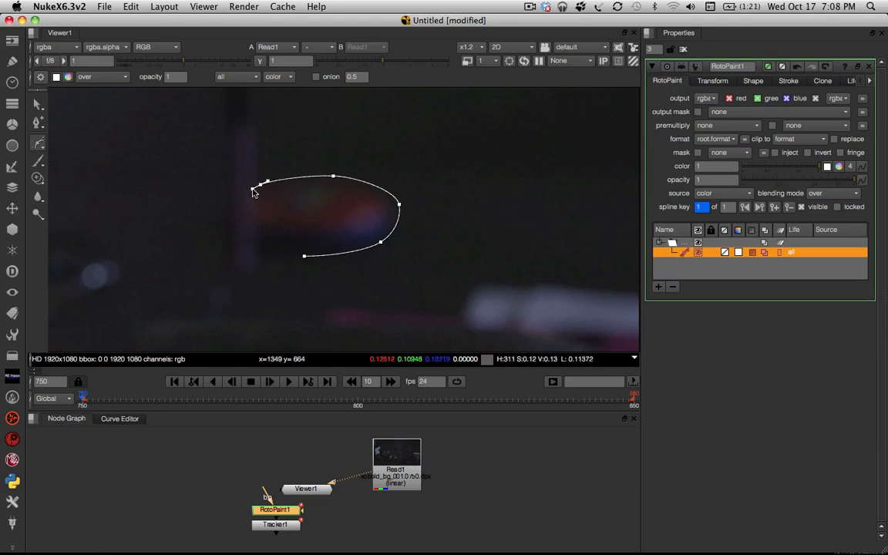
mouse_move(254, 216)
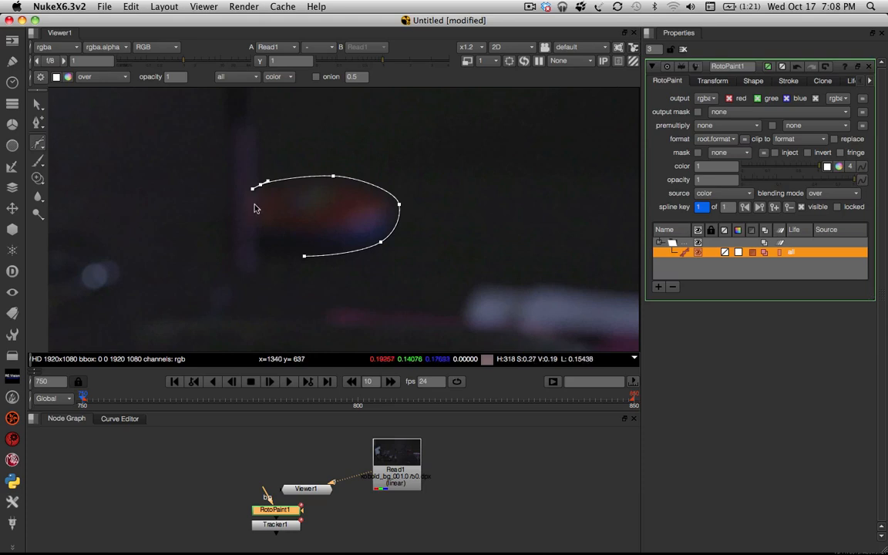
mouse_move(254, 213)
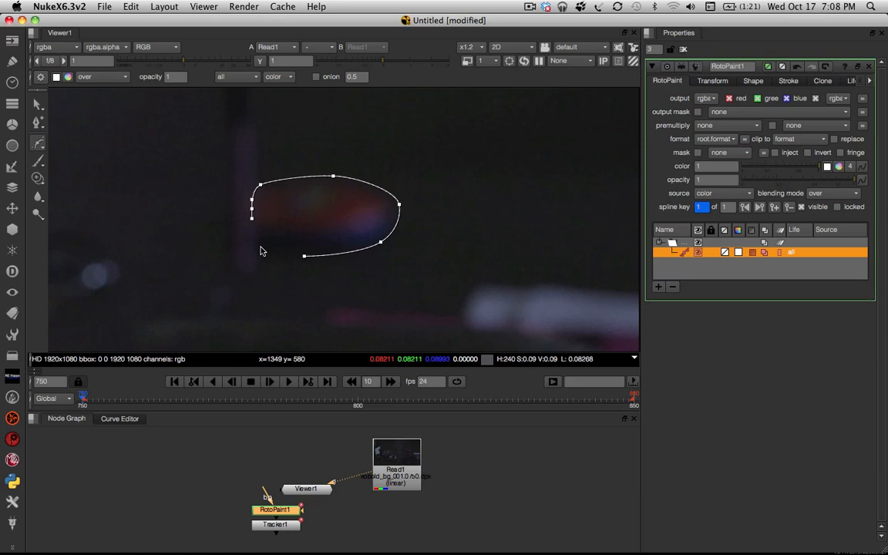
left_click_drag(251, 218, 249, 239)
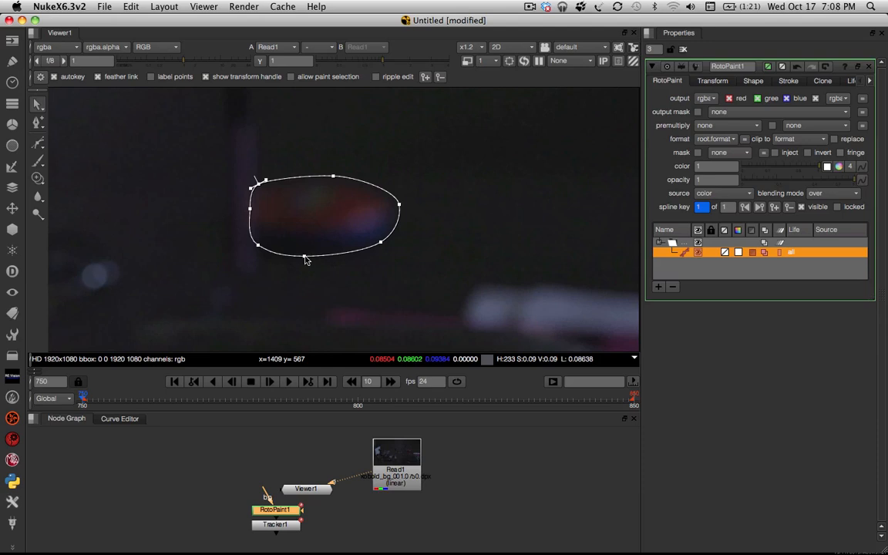
Ctrl-drag the roto shape's points outward to add a soft feather falloff.
left_click_drag(331, 242, 302, 279)
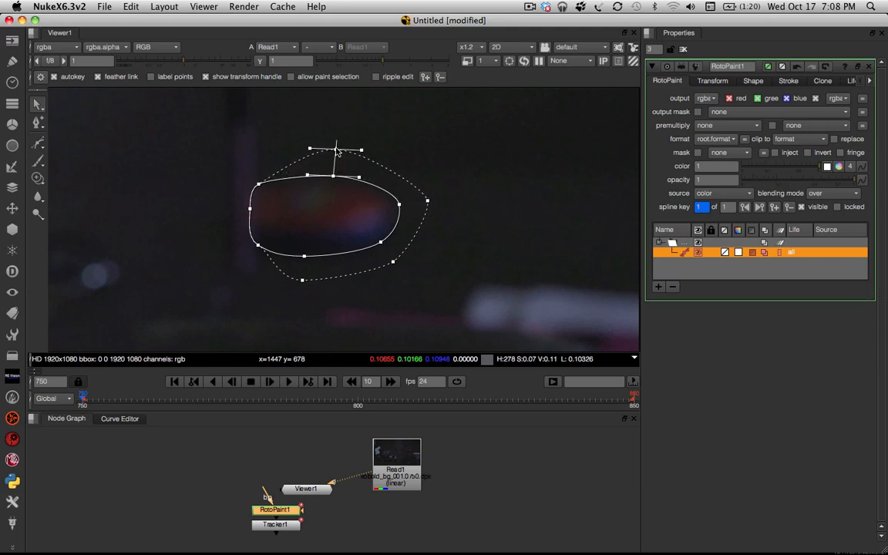
mouse_move(265, 184)
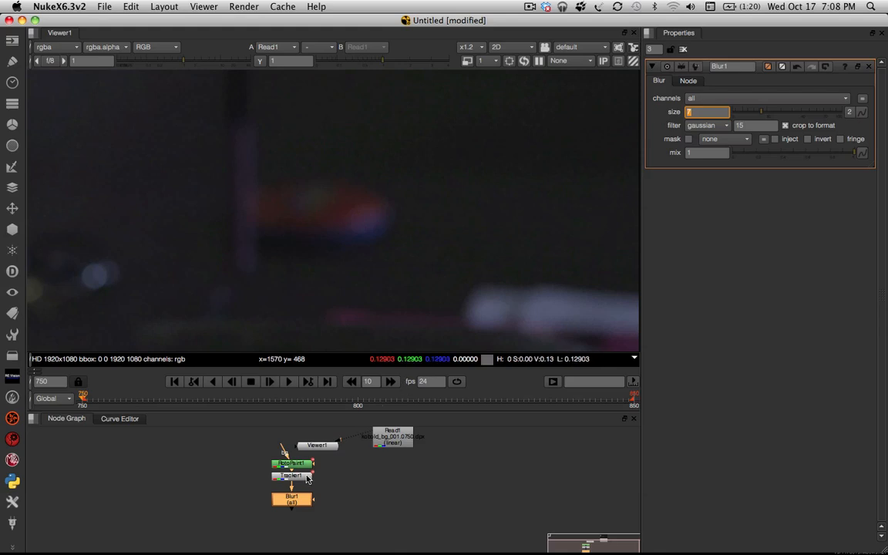
In Tracker1's Transform settings, use the current frame as reference and set transform to match-move.
left_click(291, 474)
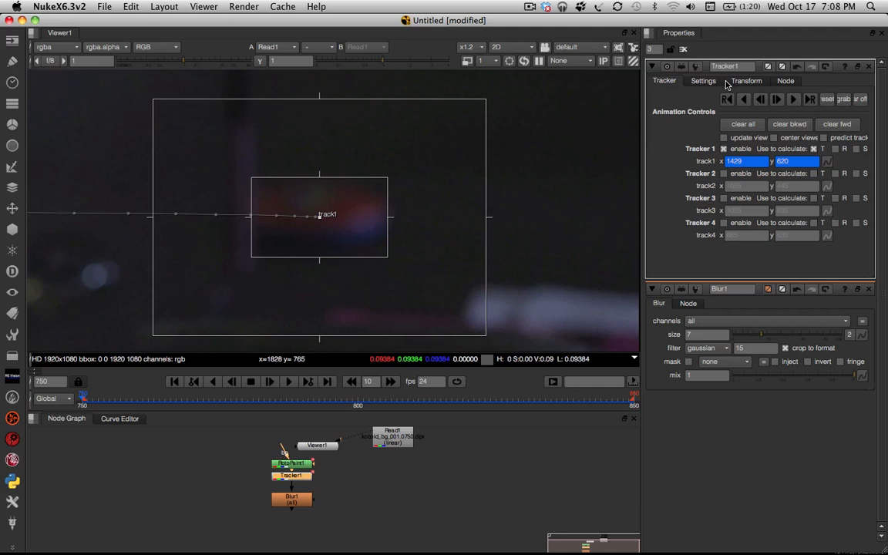
left_click(746, 80)
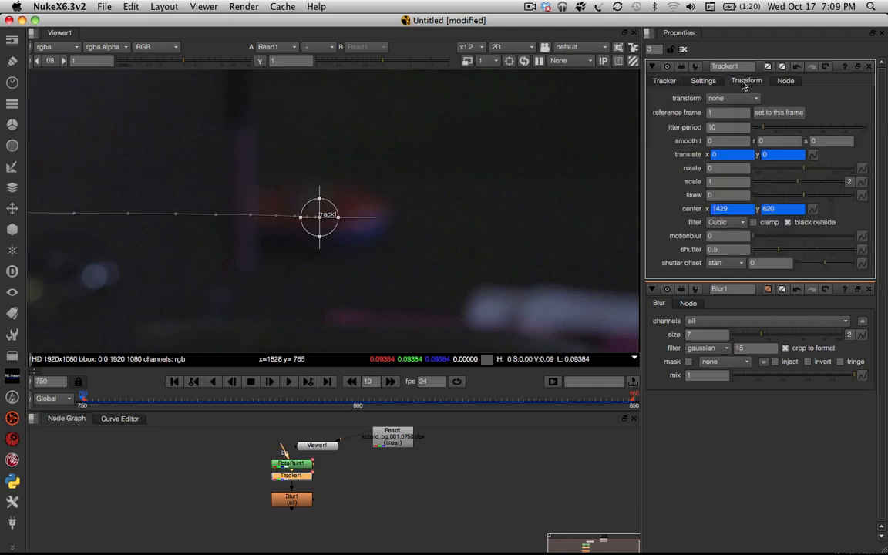
mouse_move(778, 113)
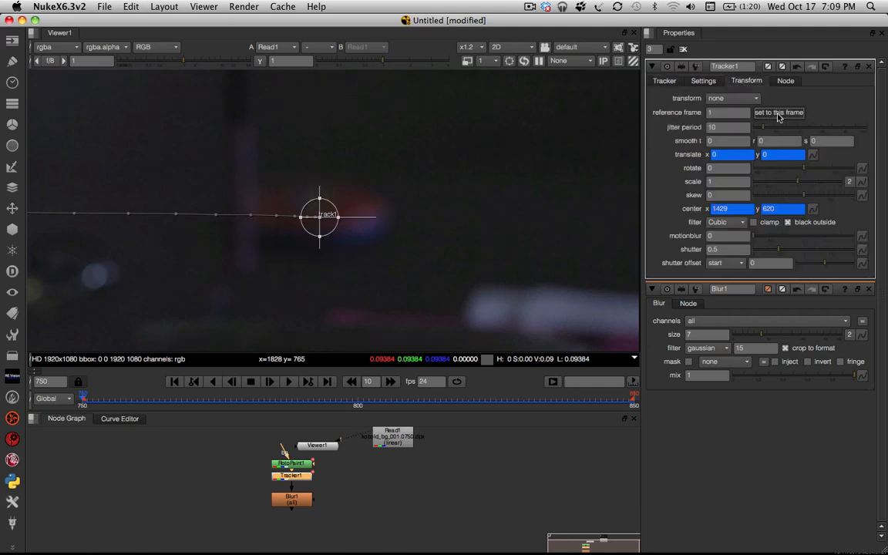
left_click(778, 111)
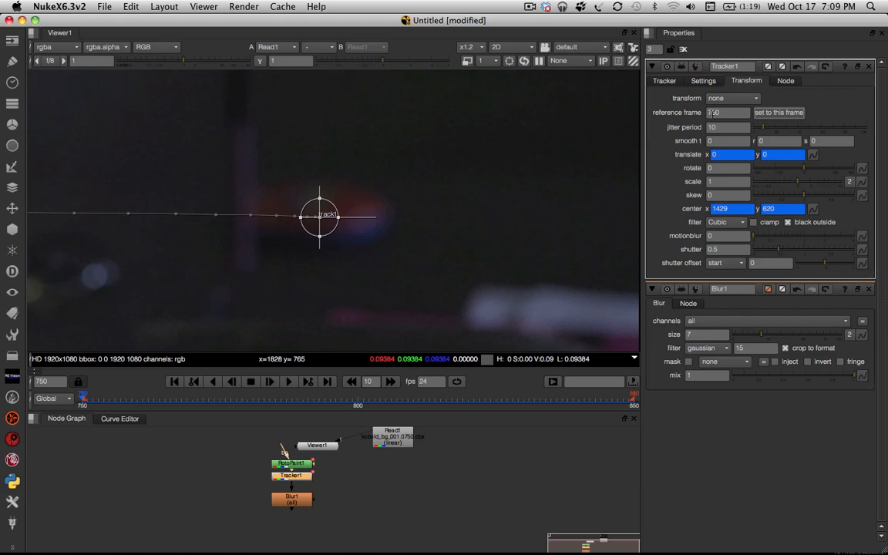
left_click(732, 98)
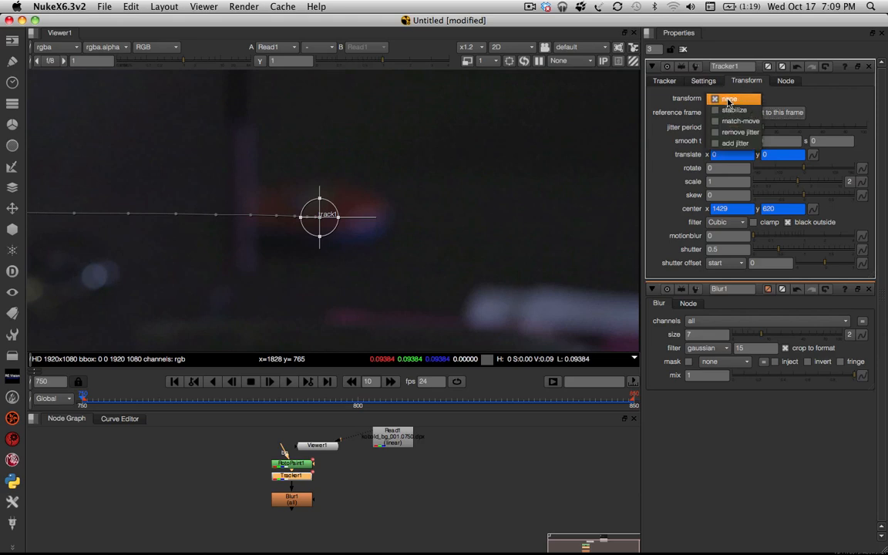
mouse_move(737, 120)
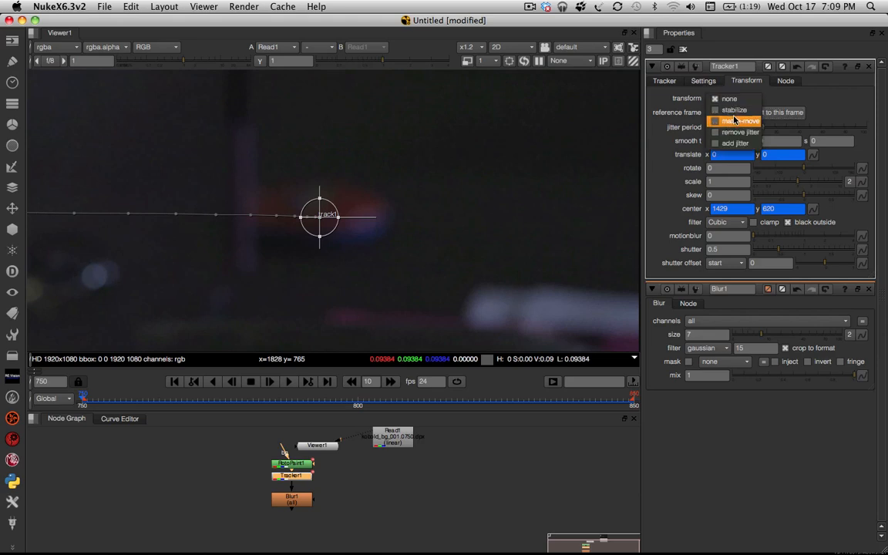
left_click(734, 120)
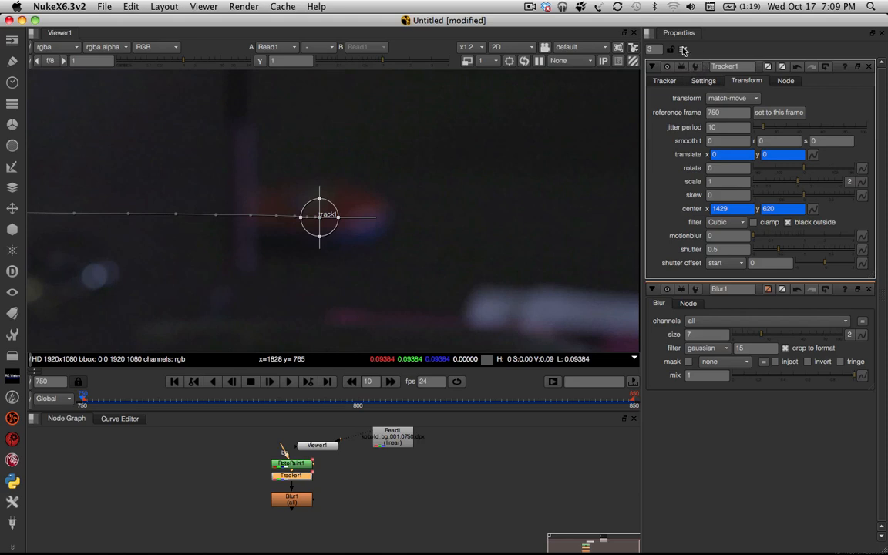
left_click(683, 48)
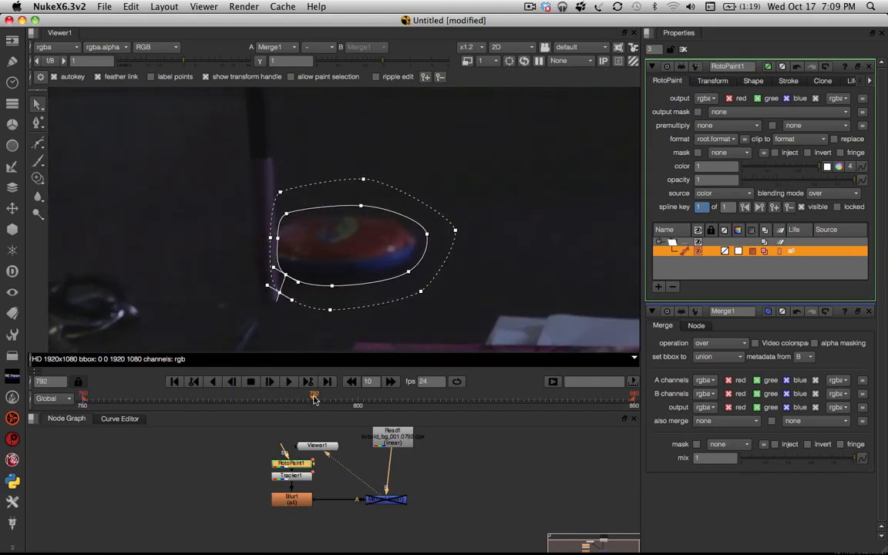
Scrub the timeline to verify the tracked roto shape stays on the case, then view the plain plate.
left_click_drag(315, 397, 586, 398)
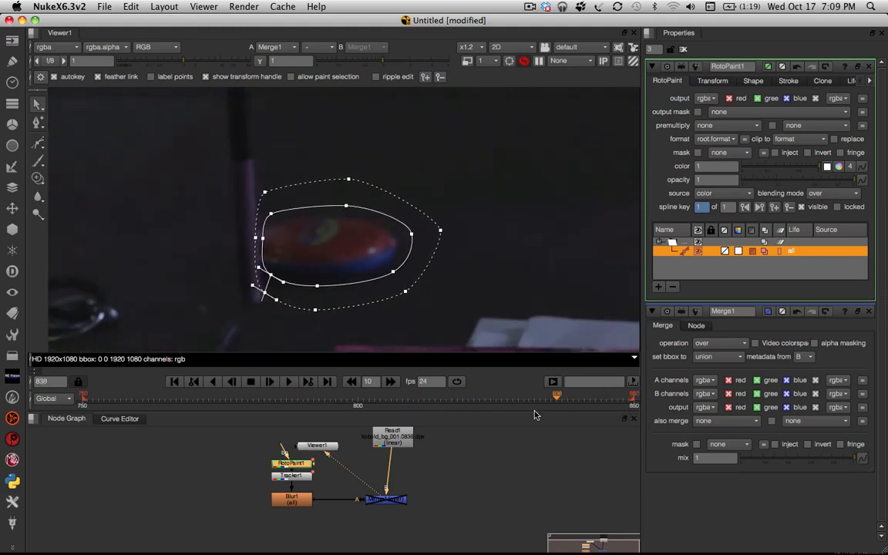
left_click_drag(556, 394, 160, 394)
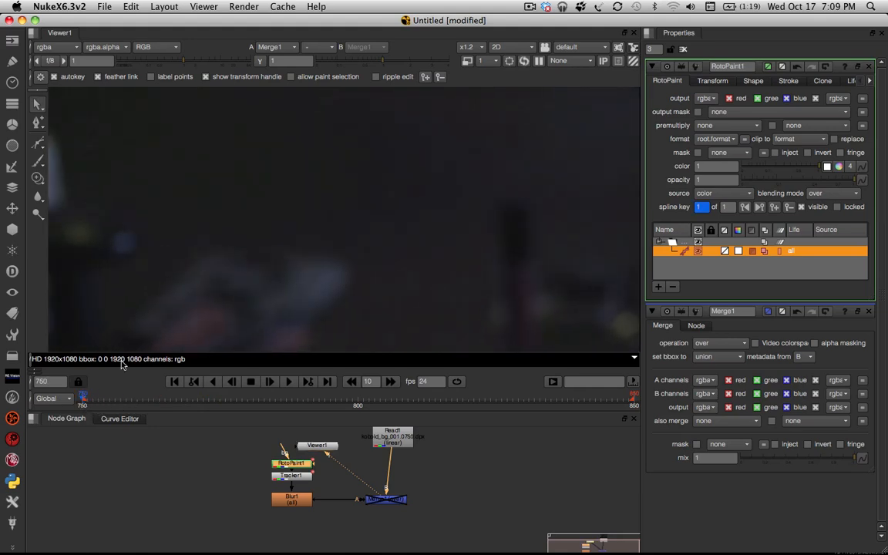
left_click(616, 62)
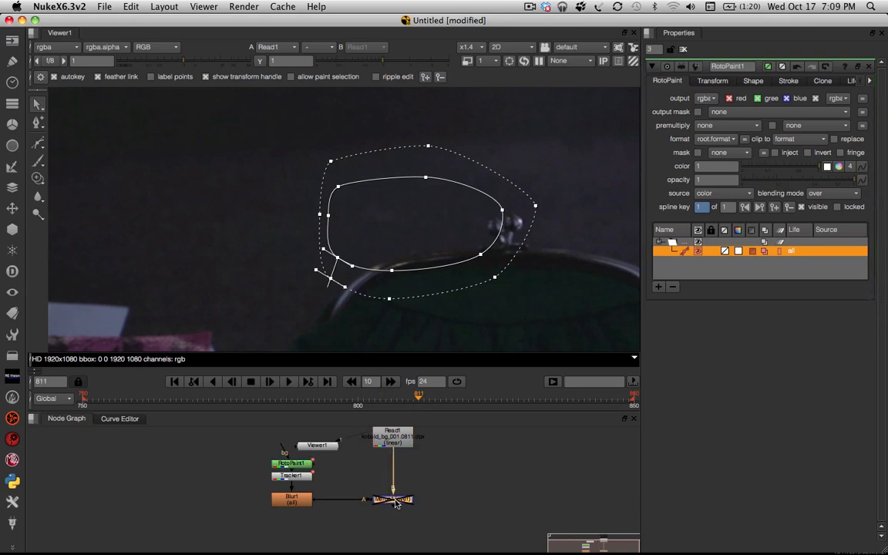
mouse_move(703, 40)
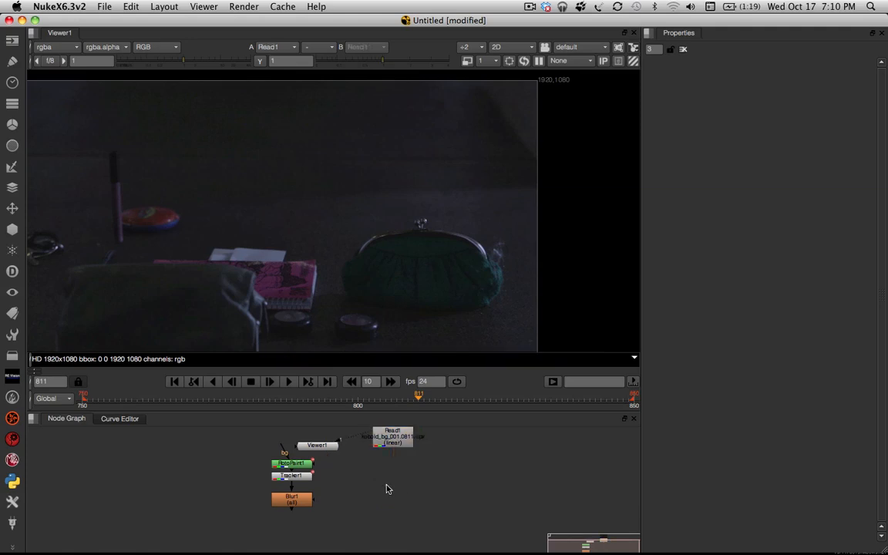
Add a KeyMix fed by the plate, a Transform copy and the blurred roto mask, moving the Viewer aside.
left_click(389, 487)
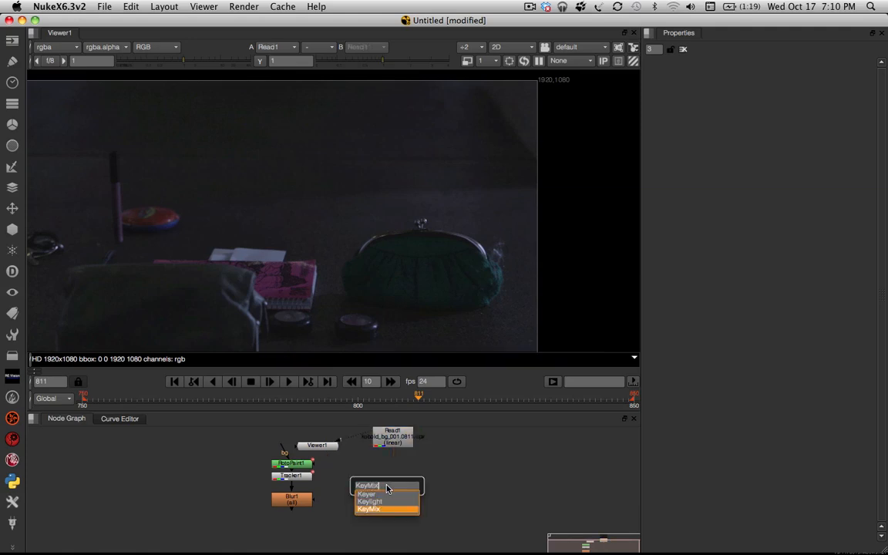
left_click(367, 509)
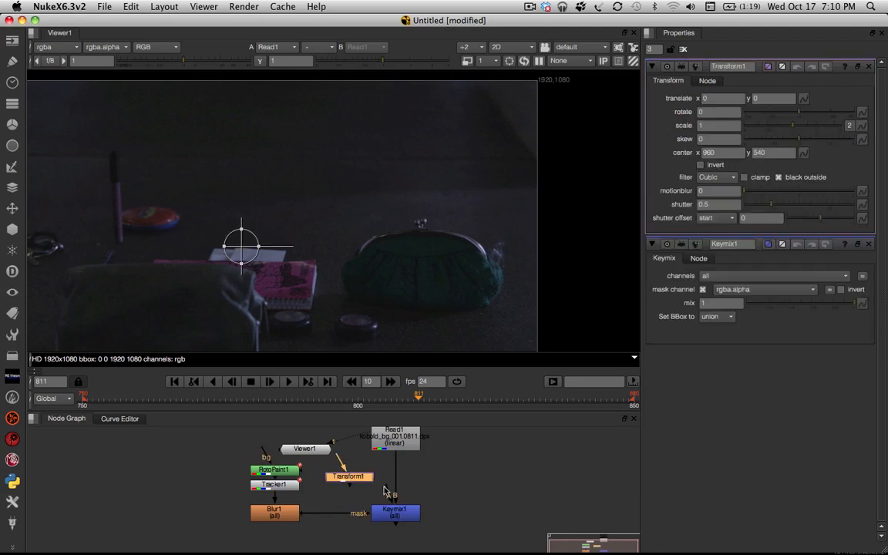
left_click(348, 475)
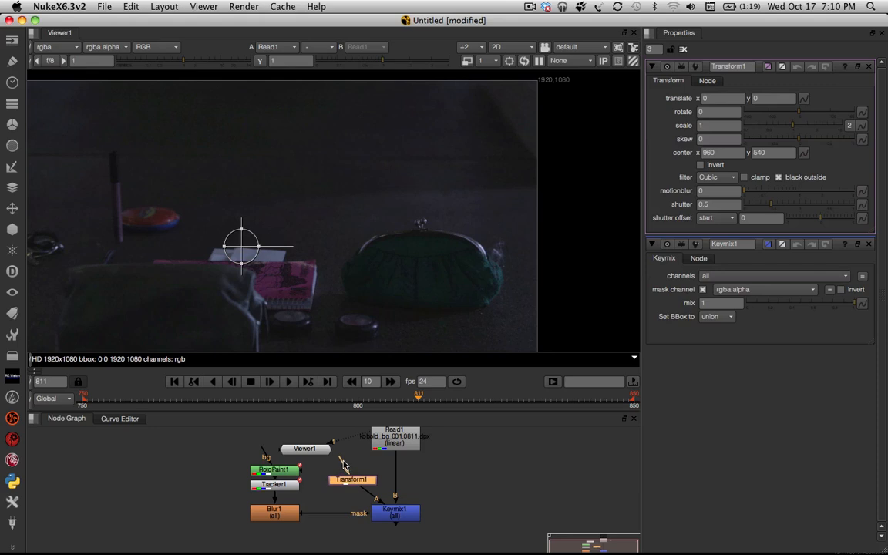
mouse_move(450, 463)
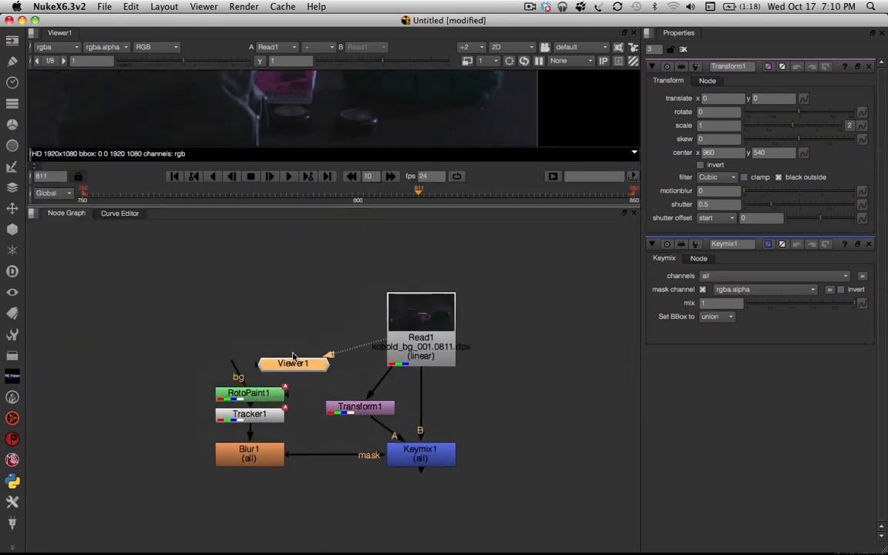
left_click_drag(292, 364, 271, 327)
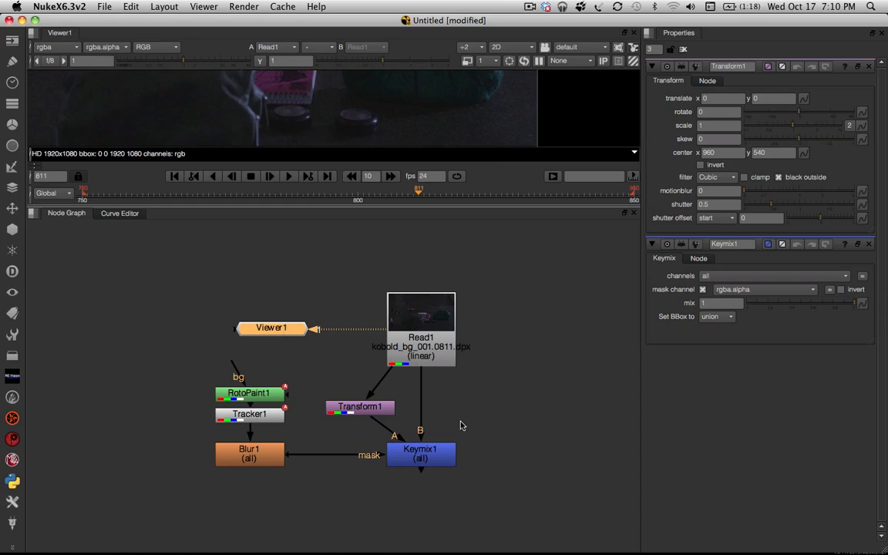
mouse_move(369, 259)
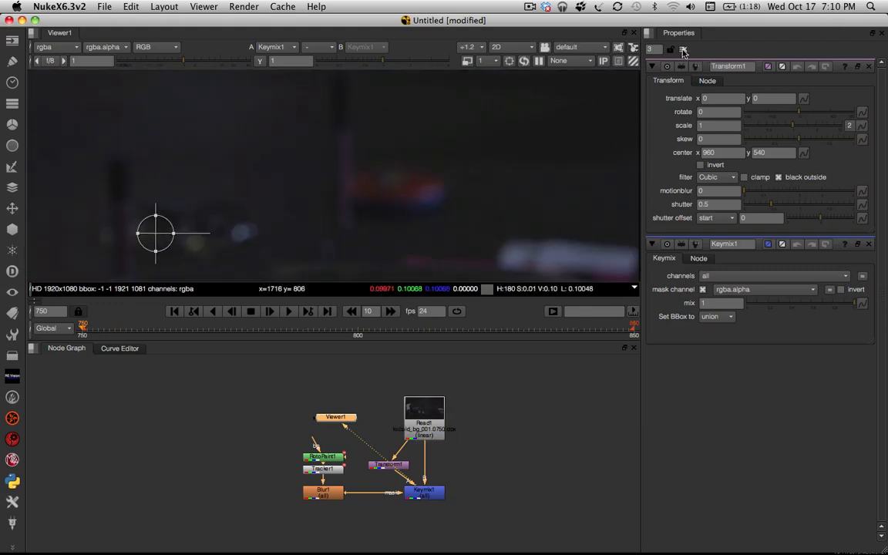
Move Transform1's center onto the makeup case and set a negative translate x offset to cover it.
left_click(683, 48)
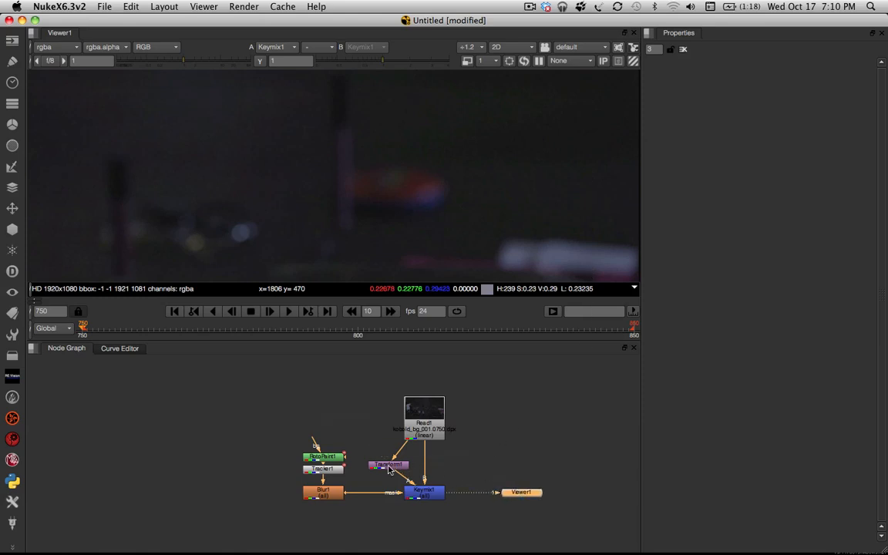
left_click(389, 466)
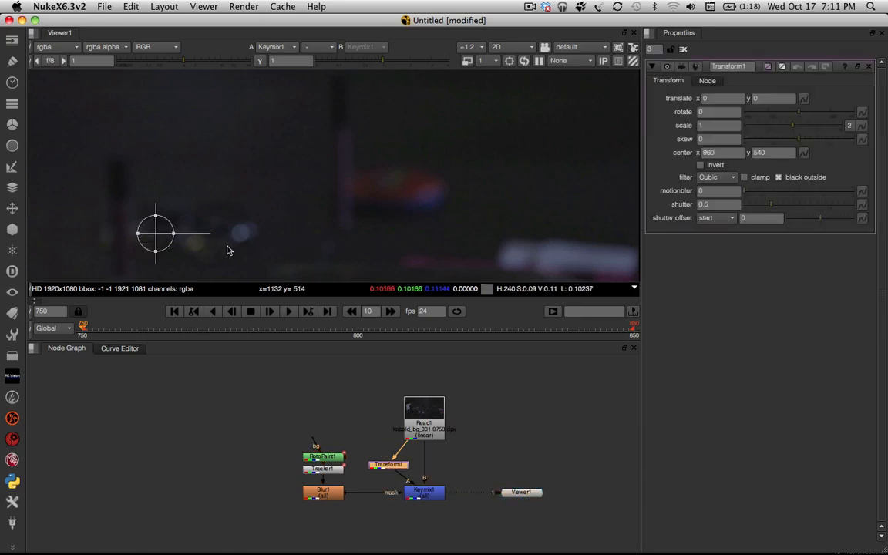
left_click_drag(156, 232, 182, 228)
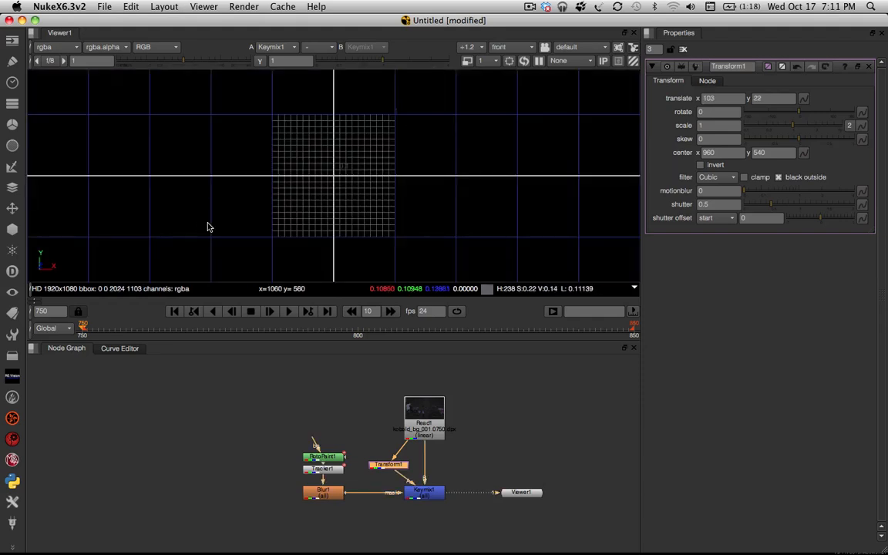
mouse_move(618, 131)
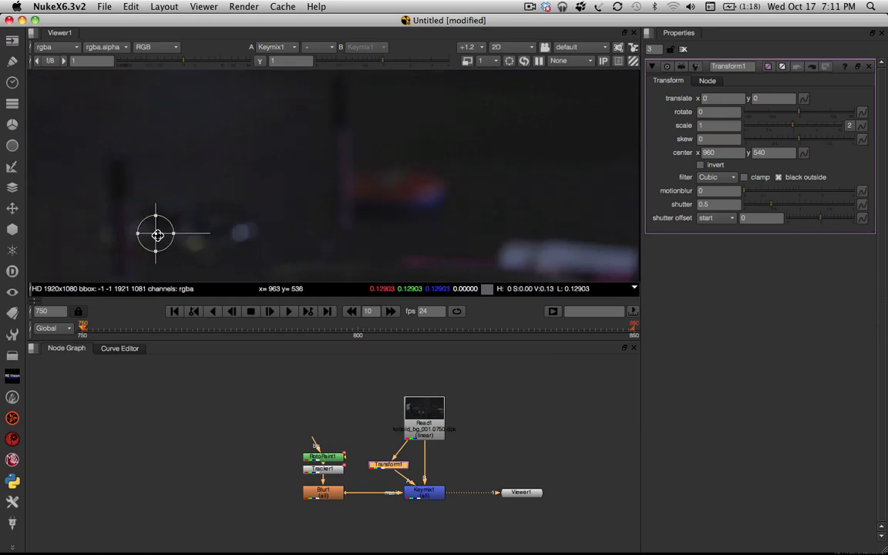
left_click_drag(158, 234, 393, 191)
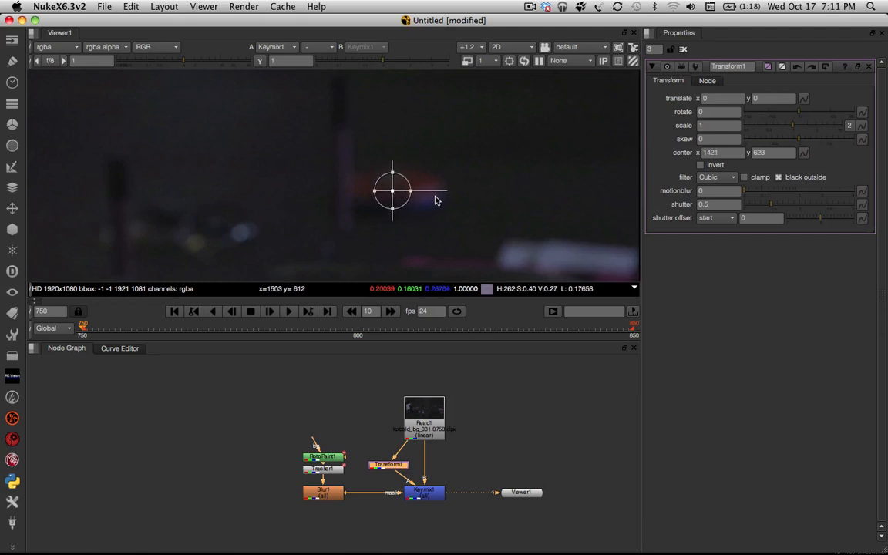
mouse_move(724, 108)
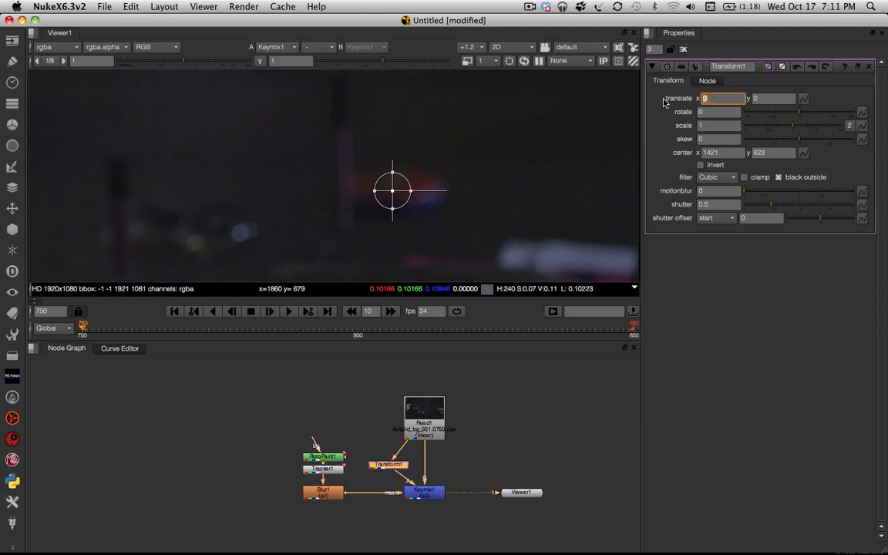
type("-1")
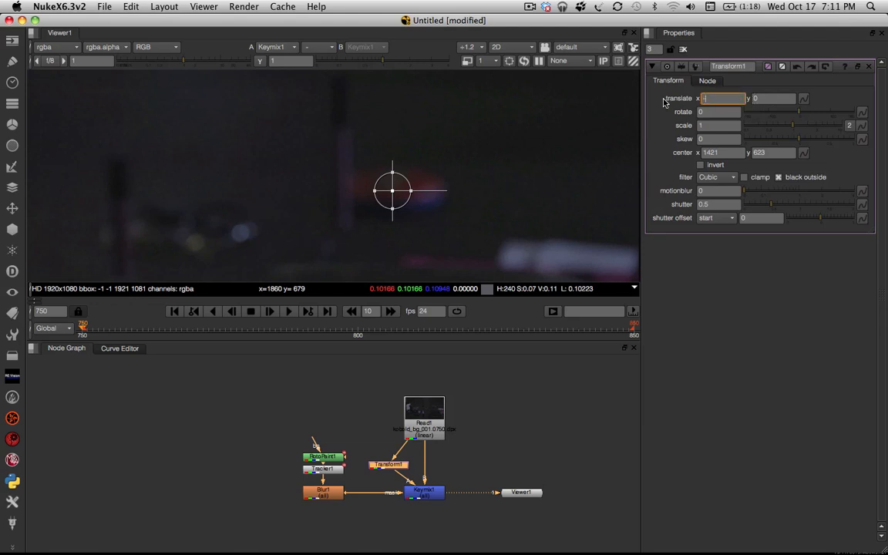
type("-50")
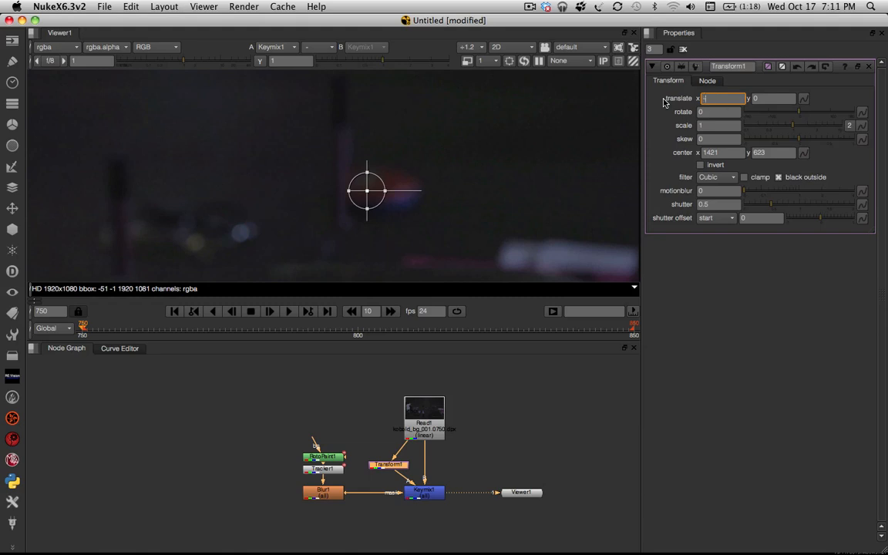
type("-150")
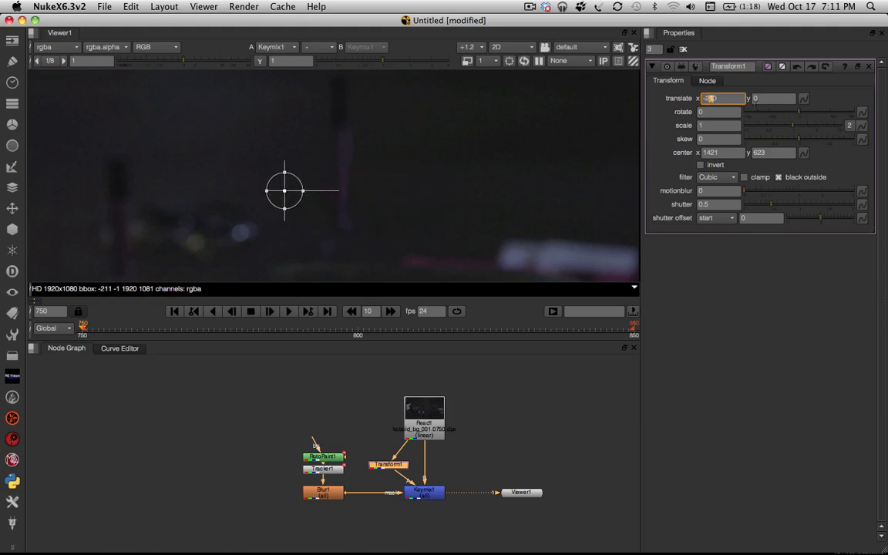
left_click(773, 99)
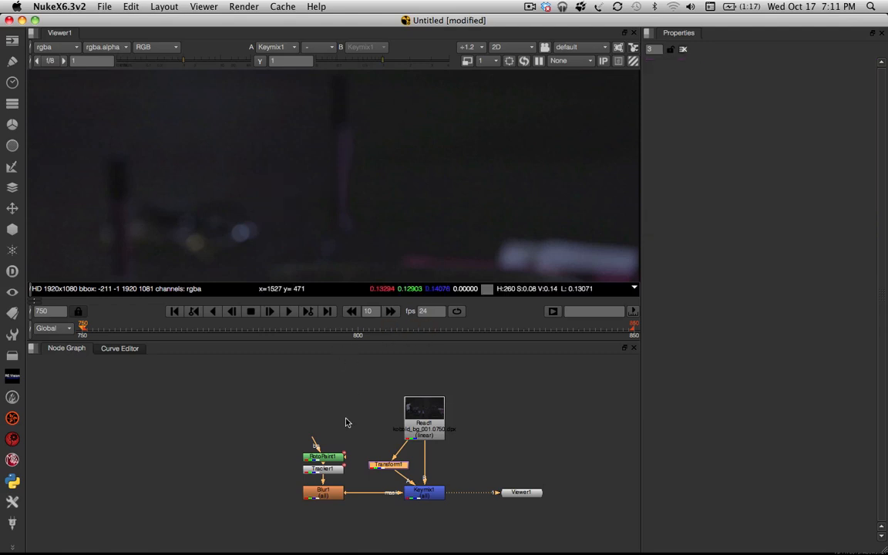
View the Transform copy alone, then the KeyMix result, and scrub frames to check the patch.
double_click(386, 464)
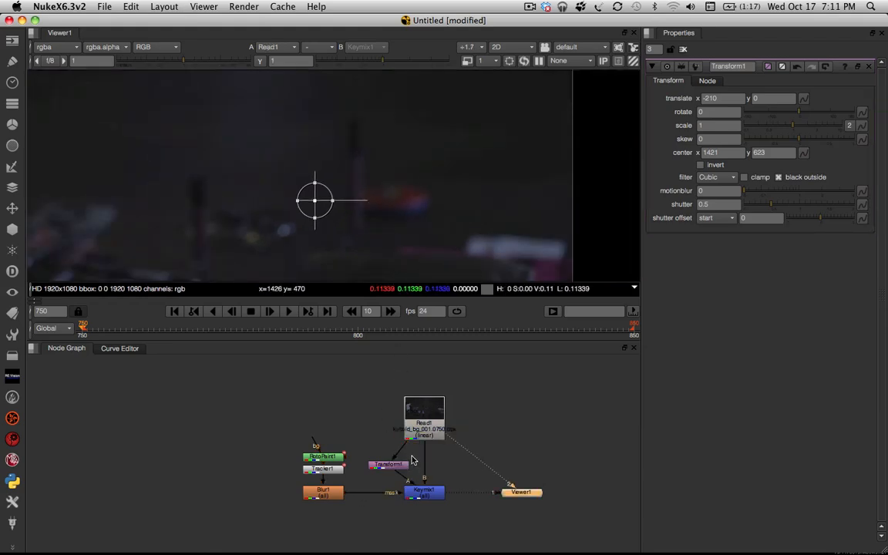
left_click(388, 463)
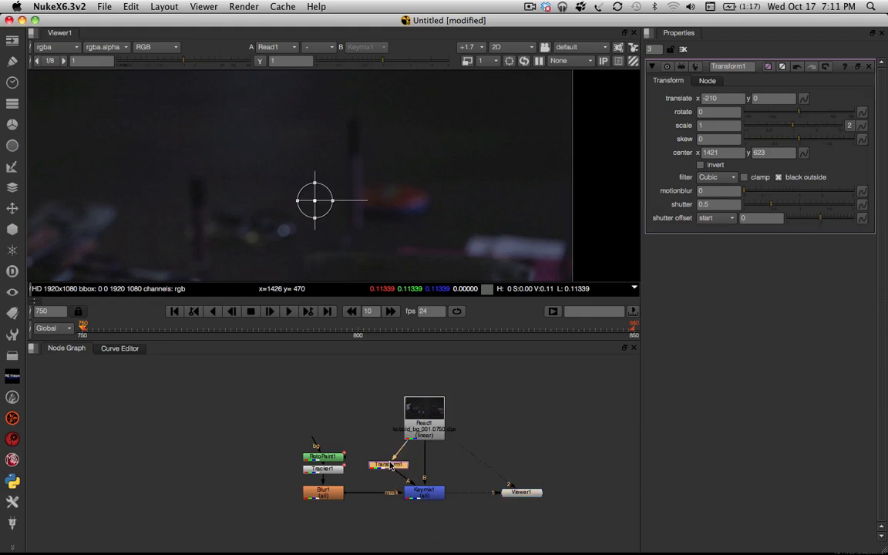
left_click(388, 465)
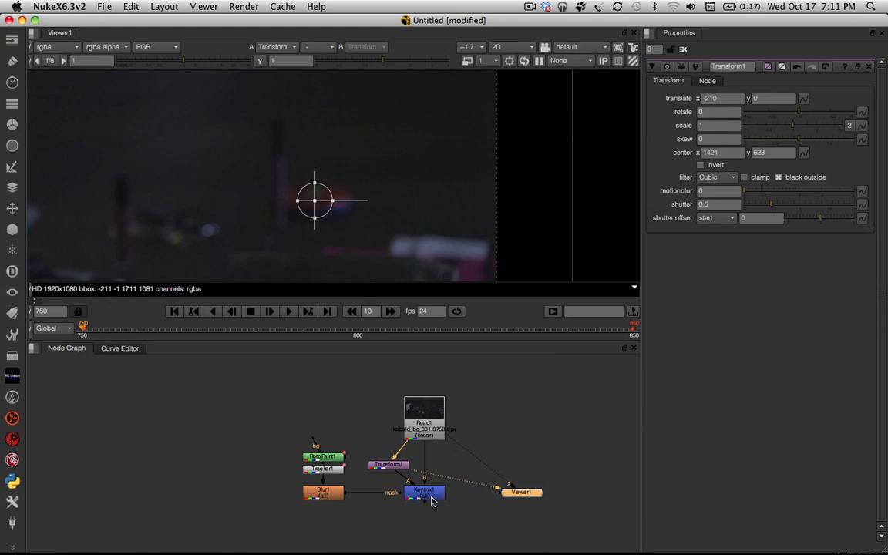
left_click(424, 492)
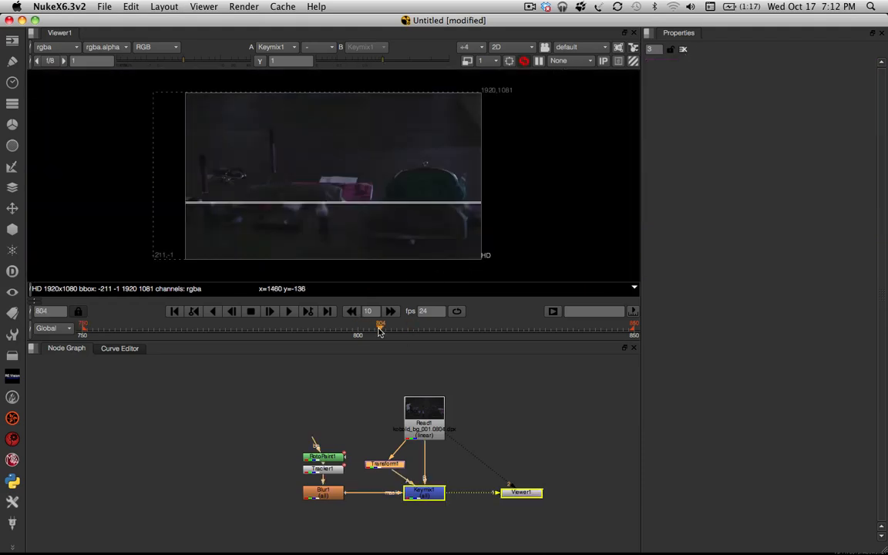
left_click_drag(379, 324, 570, 323)
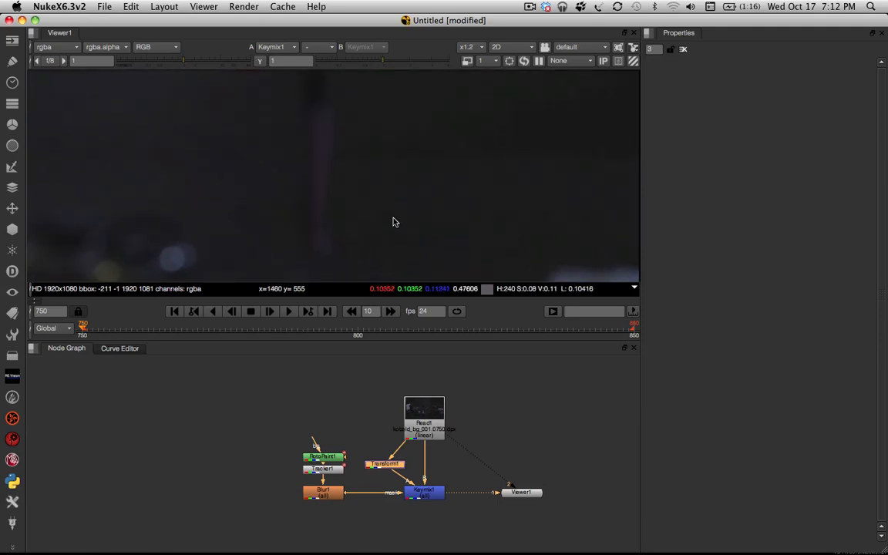
Drag the roto shape and feather points outward so the mask's soft edge covers more of the makeup case.
double_click(322, 457)
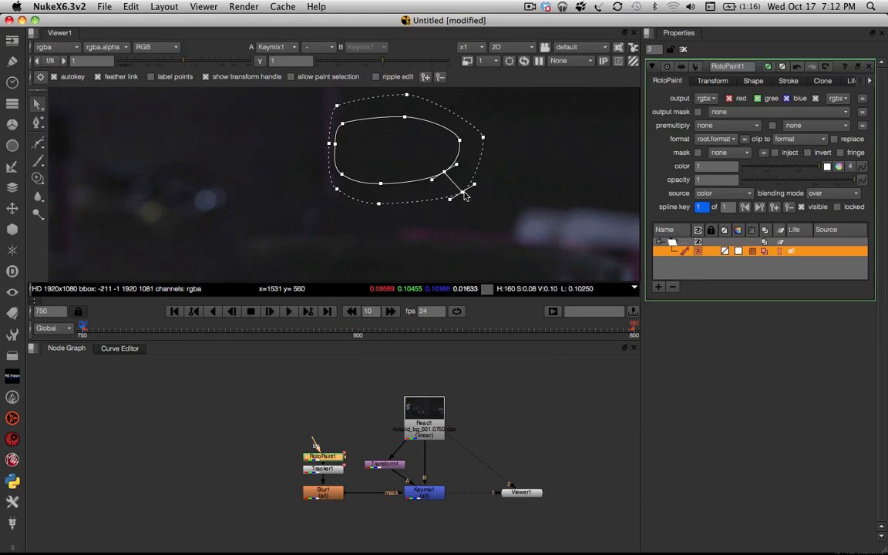
left_click_drag(460, 199, 537, 208)
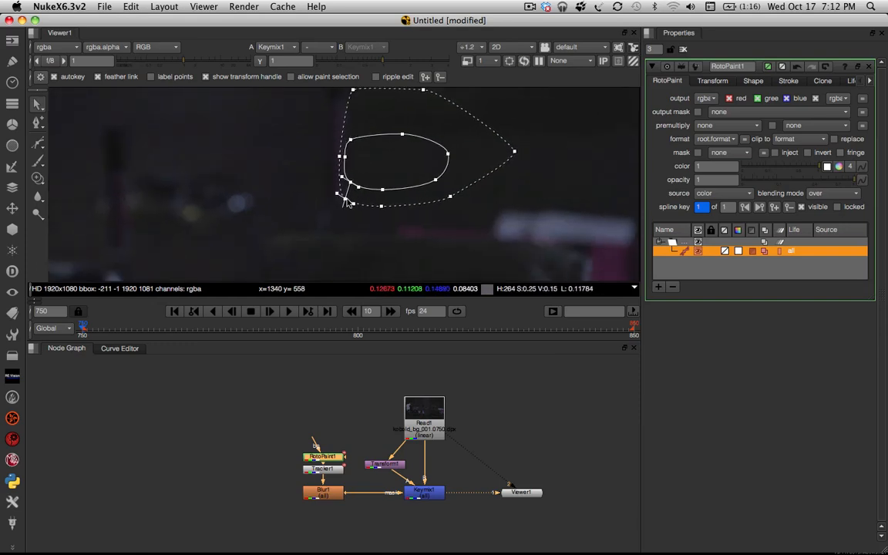
left_click_drag(382, 205, 382, 217)
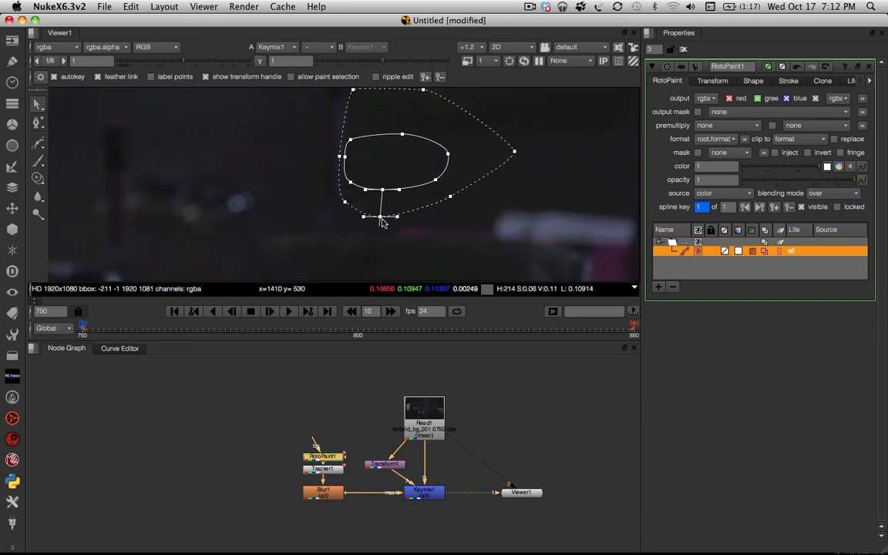
left_click_drag(395, 216, 450, 208)
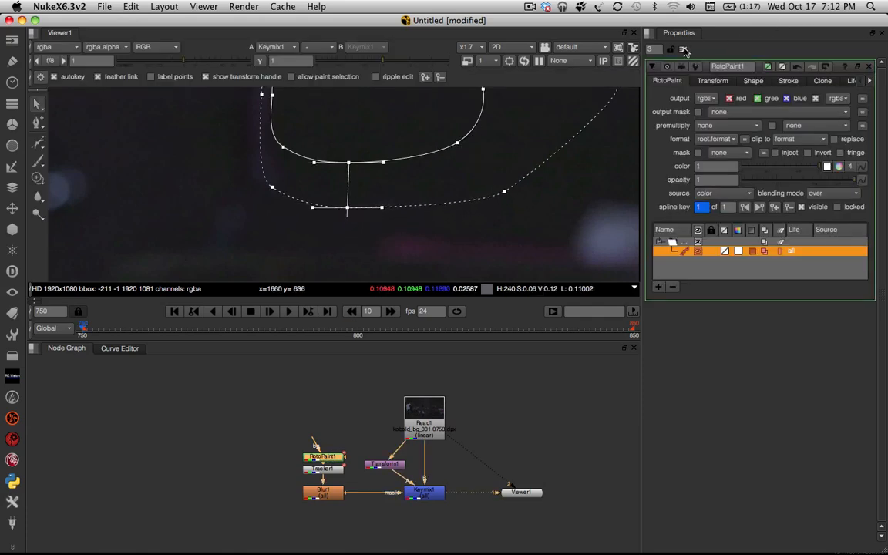
left_click(681, 48)
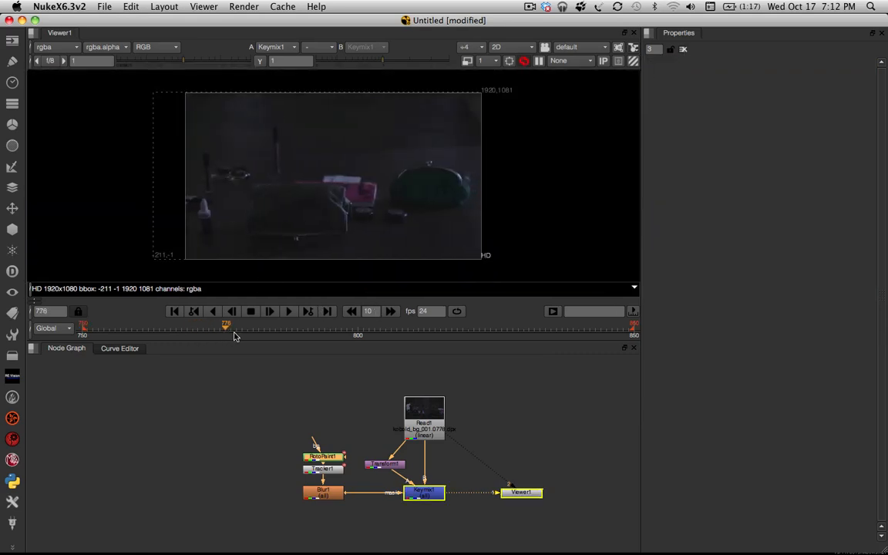
left_click_drag(225, 323, 402, 323)
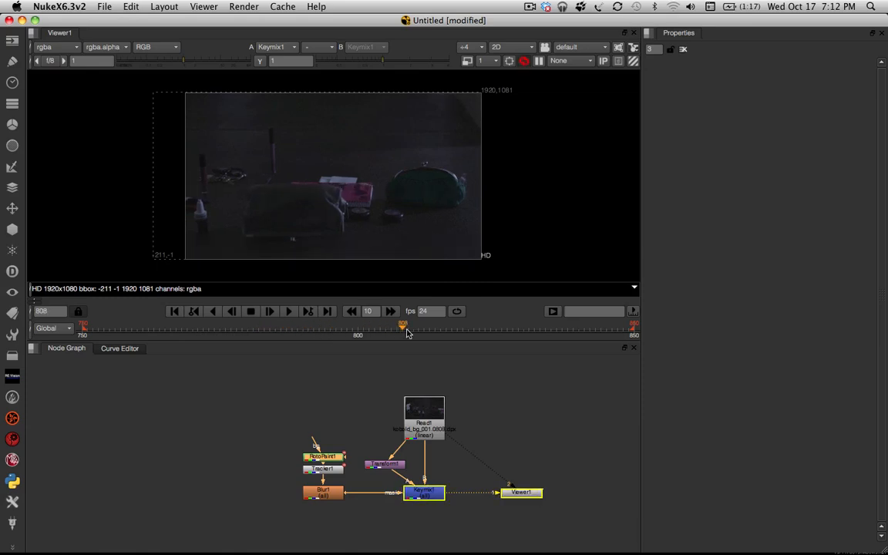
left_click_drag(403, 325, 613, 325)
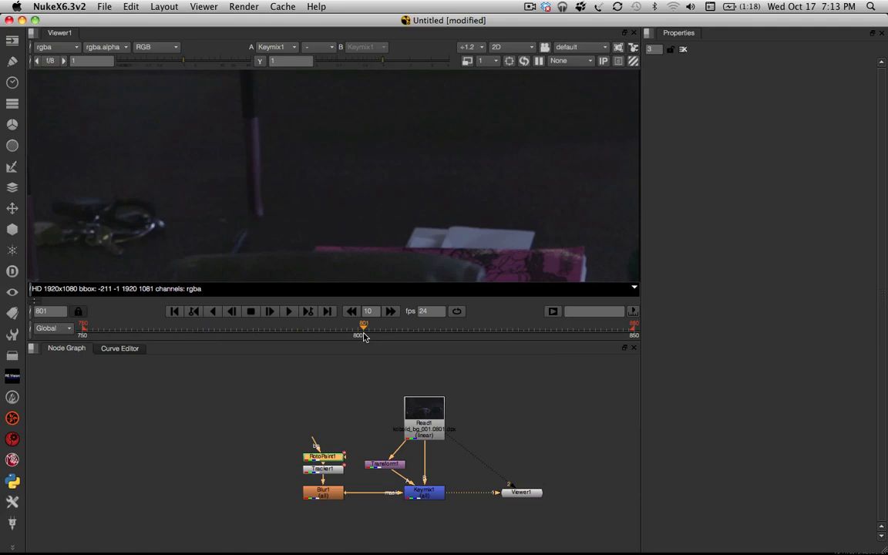
left_click_drag(362, 327, 500, 327)
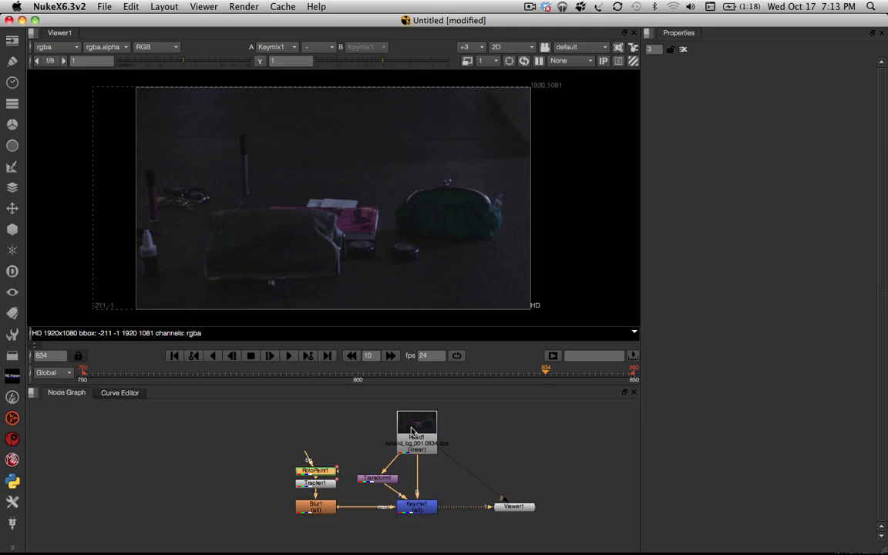
mouse_move(413, 453)
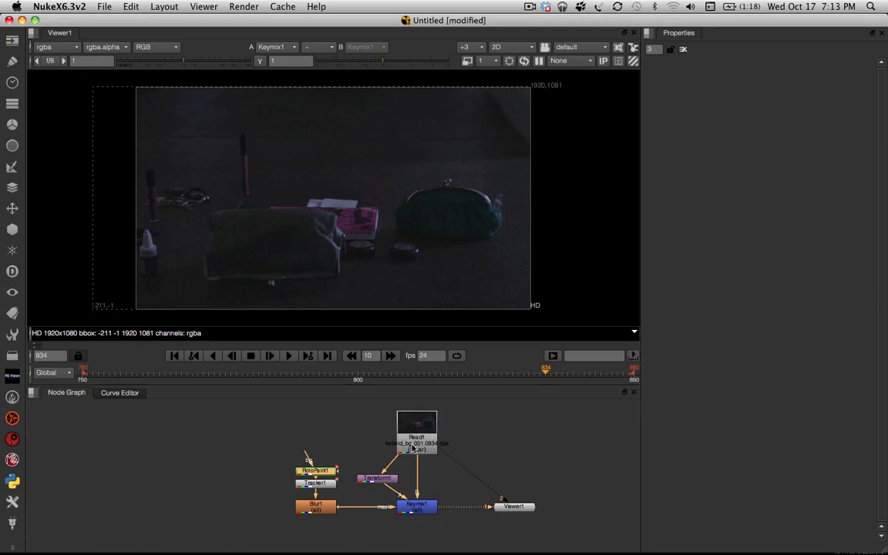
mouse_move(386, 456)
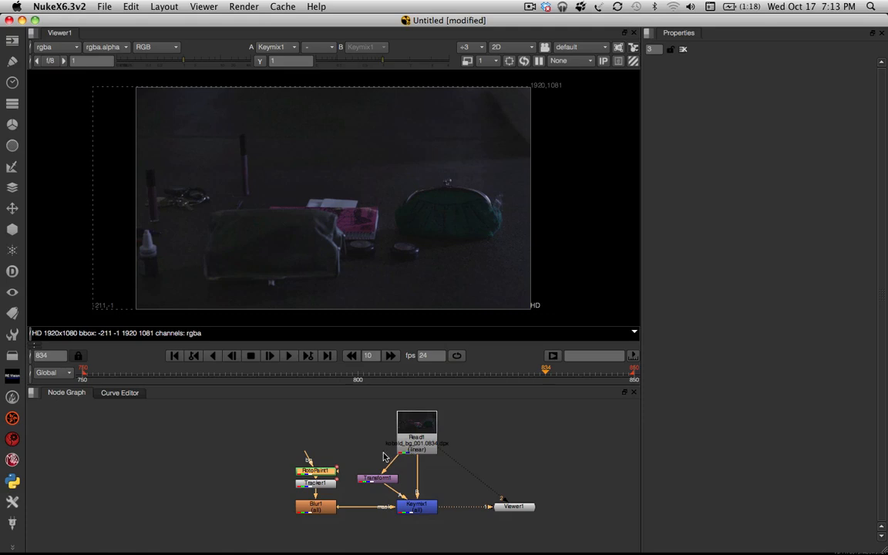